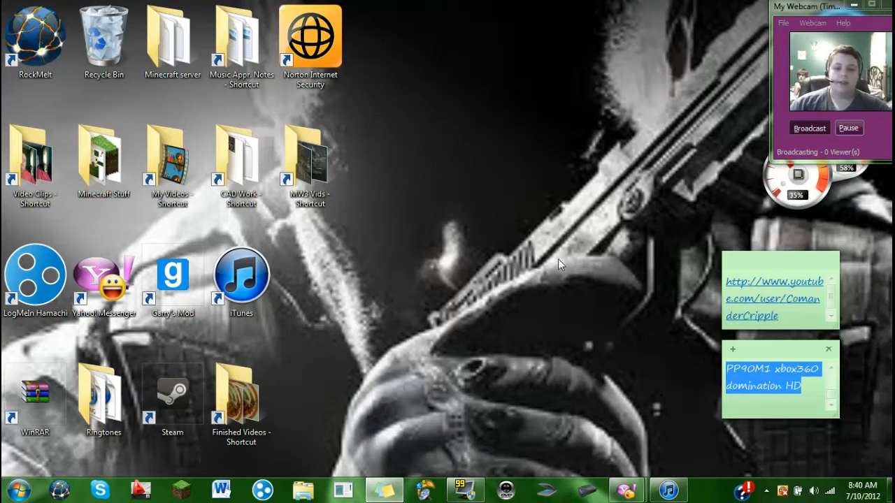
pyautogui.moveTo(878, 107)
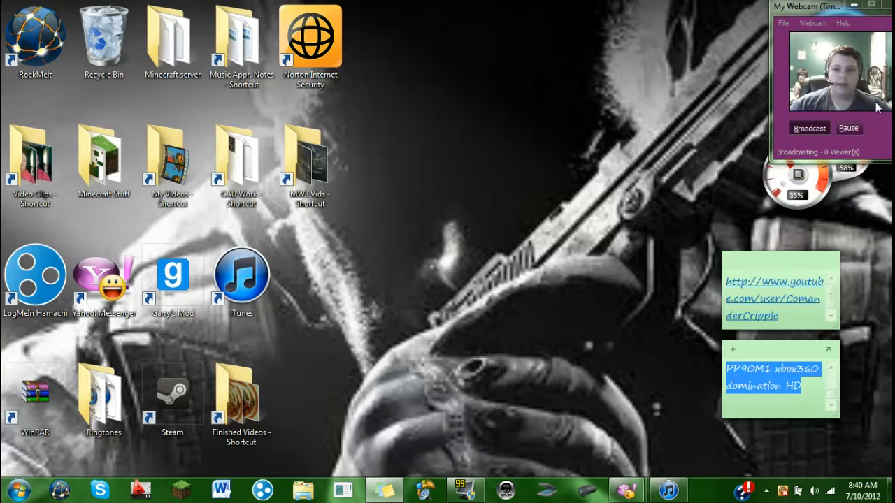
pyautogui.moveTo(589, 133)
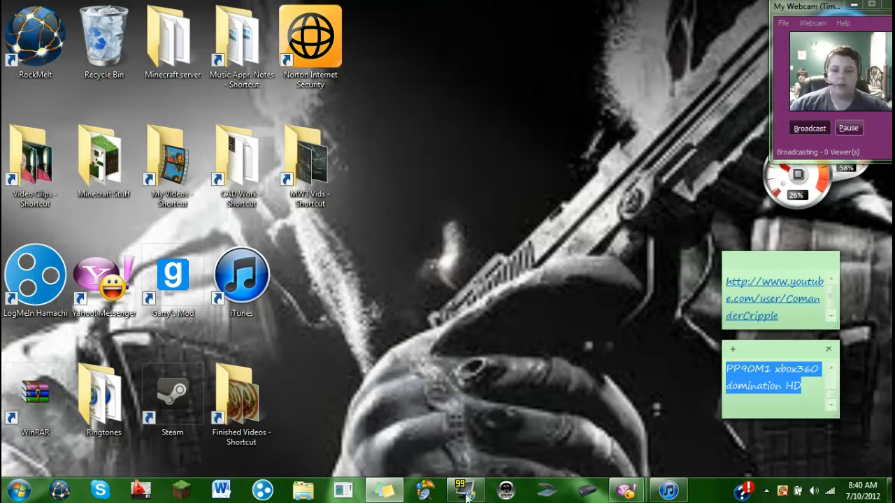
# Open the Fraps settings window, move it nearer the centre, and minimize the contact list
pyautogui.click(465, 489)
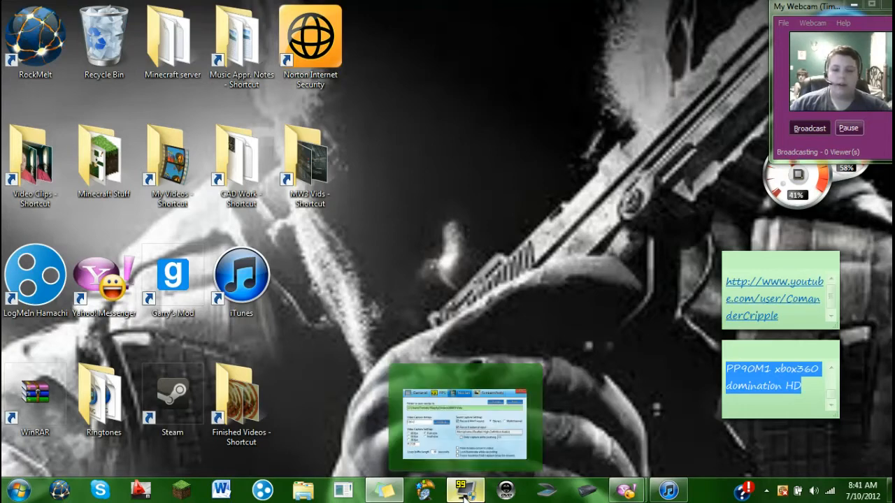
pyautogui.click(465, 489)
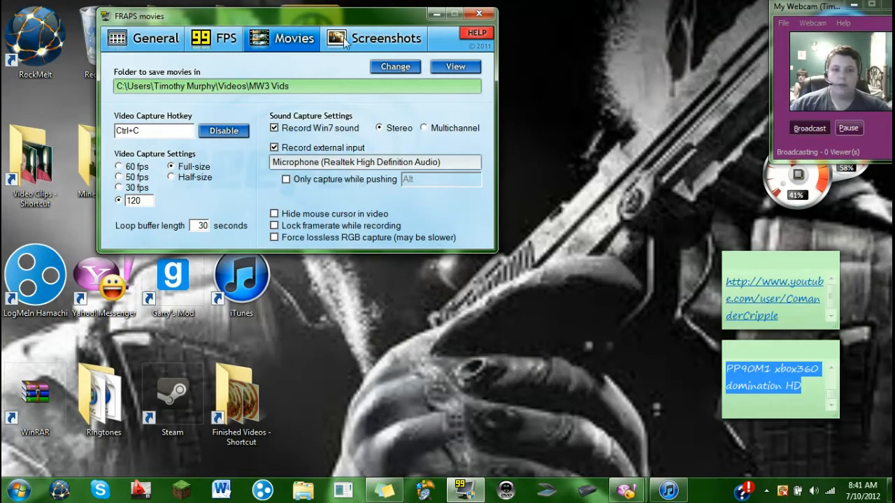
pyautogui.moveTo(294, 16); pyautogui.dragTo(448, 76)
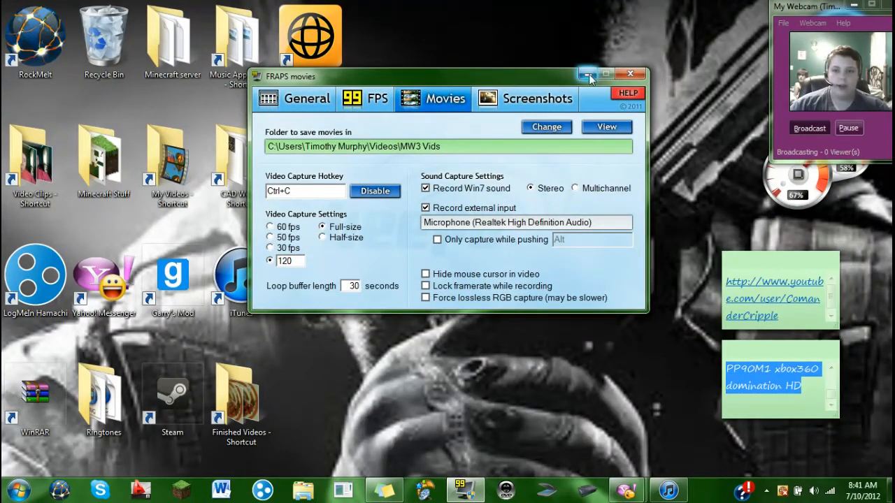
pyautogui.moveTo(587, 75)
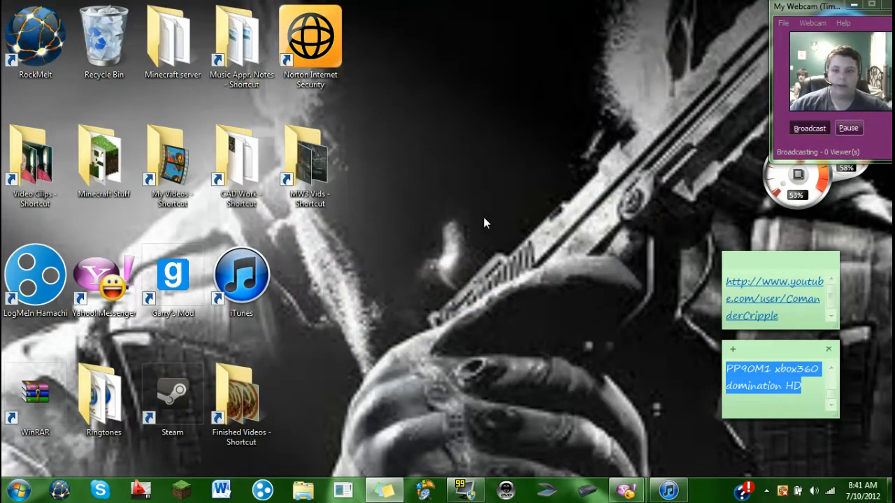
pyautogui.moveTo(495, 213)
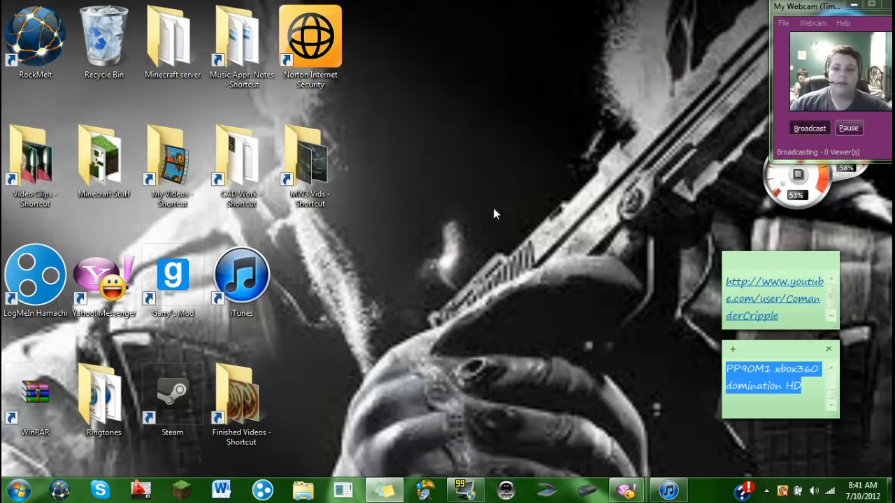
pyautogui.moveTo(668, 489)
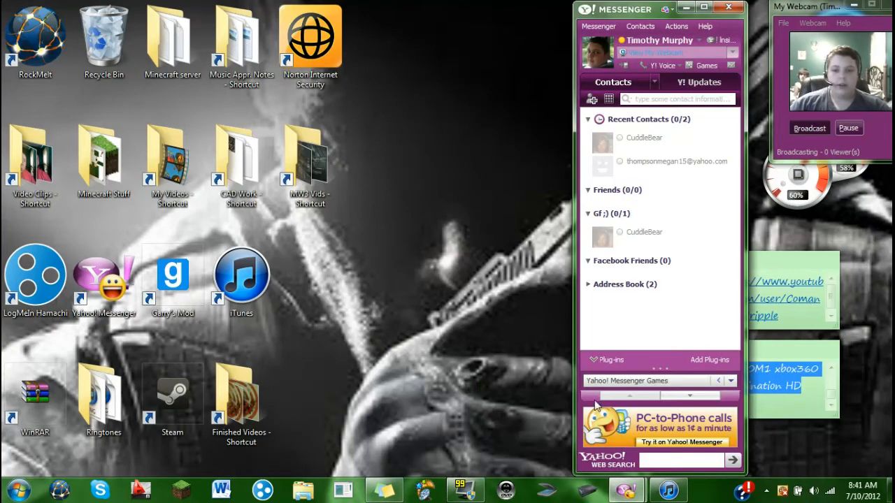
pyautogui.click(729, 7)
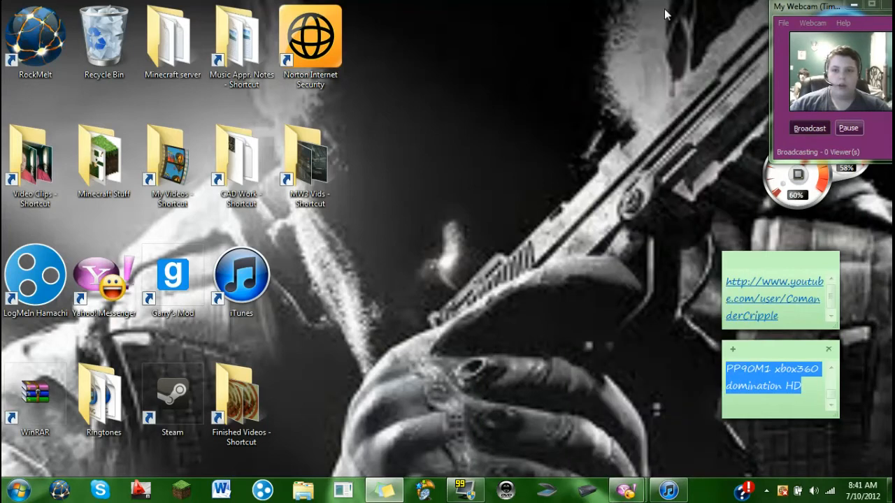
pyautogui.moveTo(553, 370)
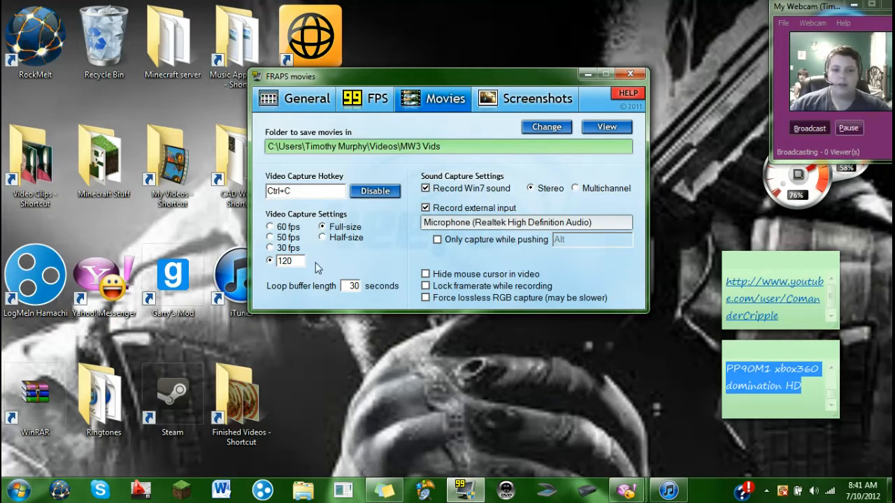
pyautogui.moveTo(317, 133)
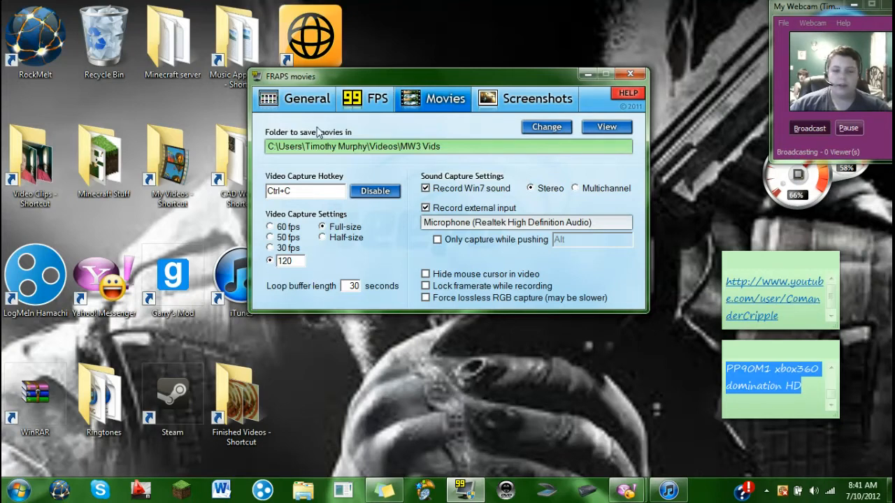
# Confirm 'Monitor Aero desktop (DWM)' is on, return to Movies, and minimize Fraps
pyautogui.click(307, 97)
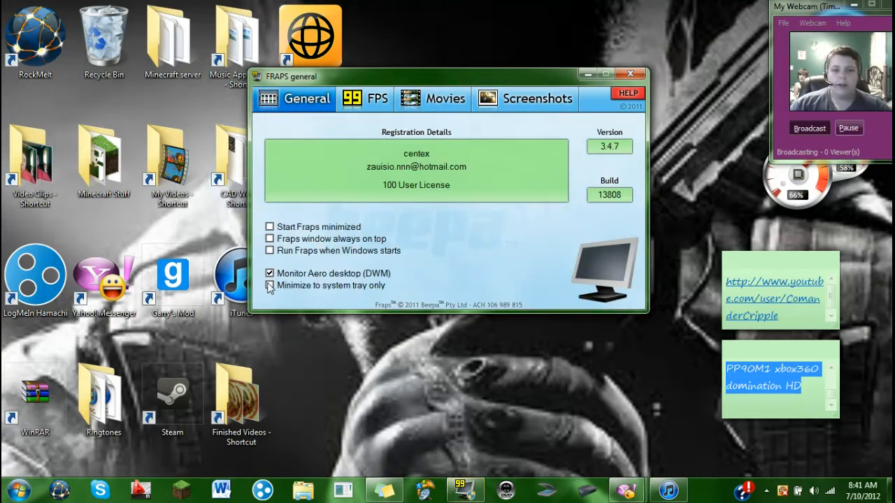
pyautogui.click(269, 285)
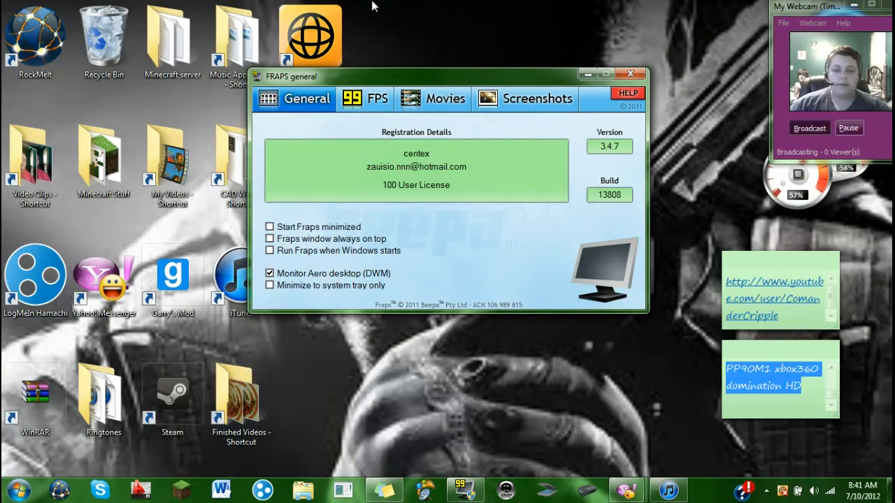
pyautogui.moveTo(495, 232)
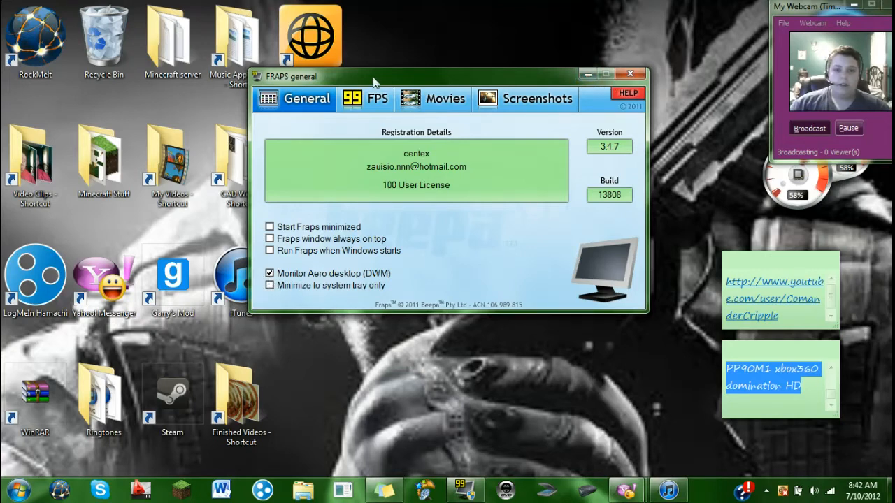
pyautogui.click(445, 98)
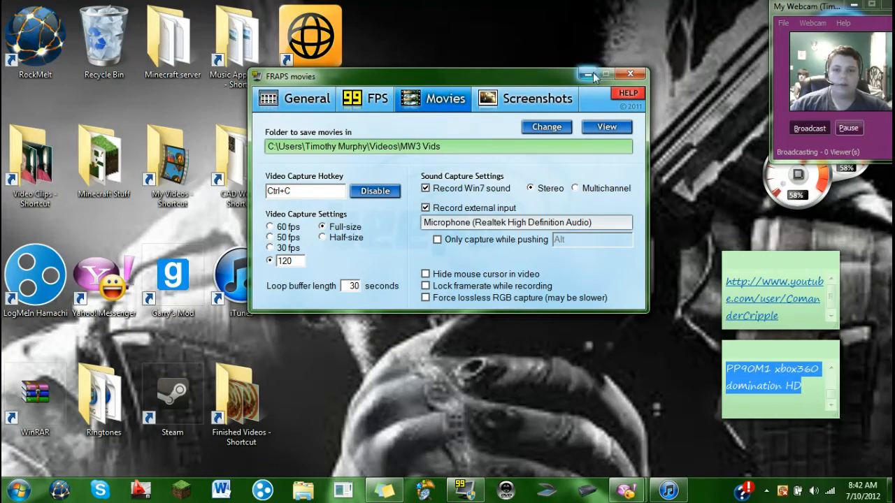
pyautogui.click(588, 75)
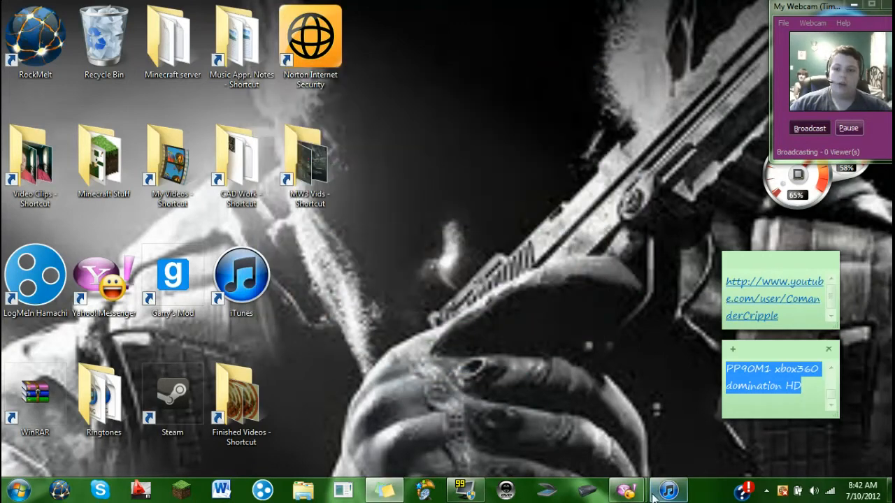
pyautogui.moveTo(626, 489)
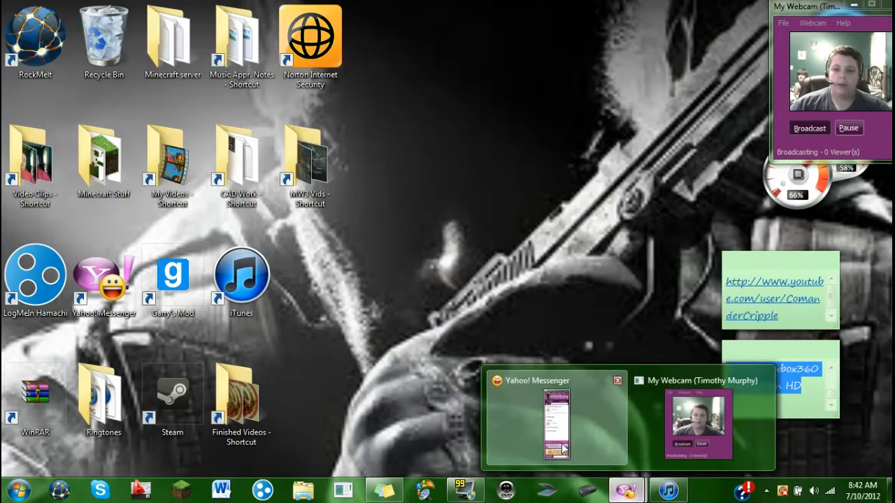
# Restore the Messenger contact list and open its account and webcam options menu
pyautogui.click(556, 420)
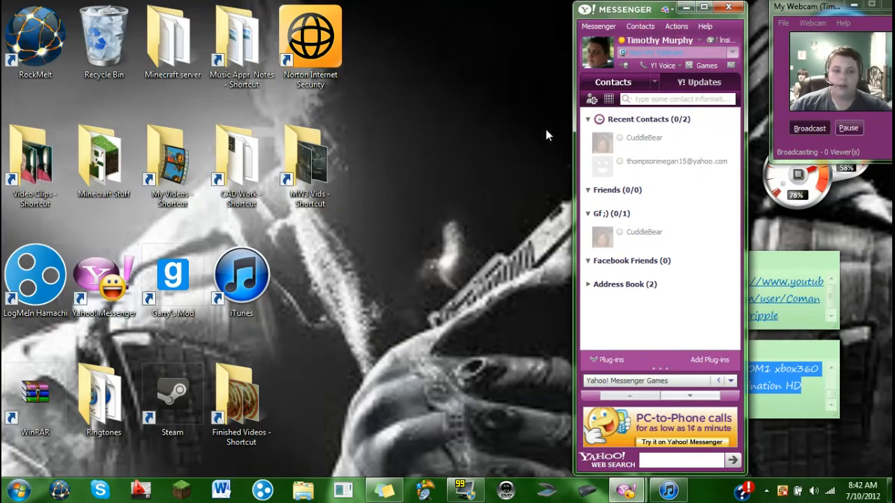
pyautogui.moveTo(472, 228)
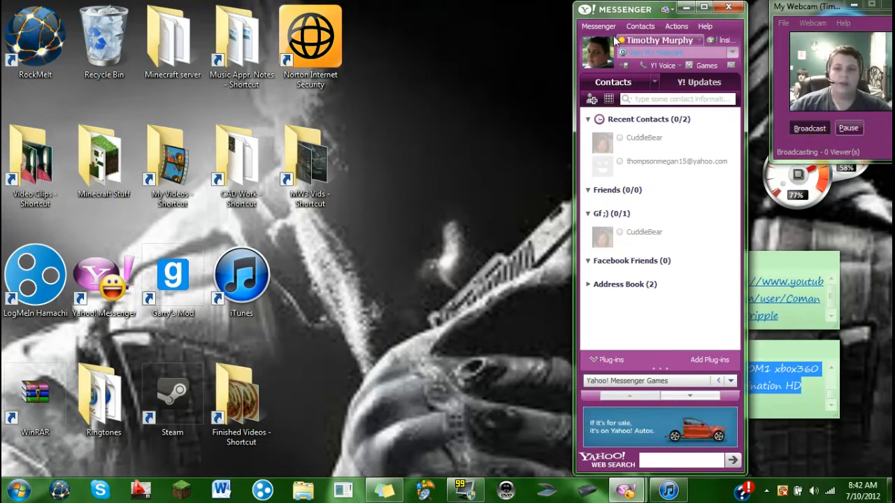
pyautogui.click(598, 26)
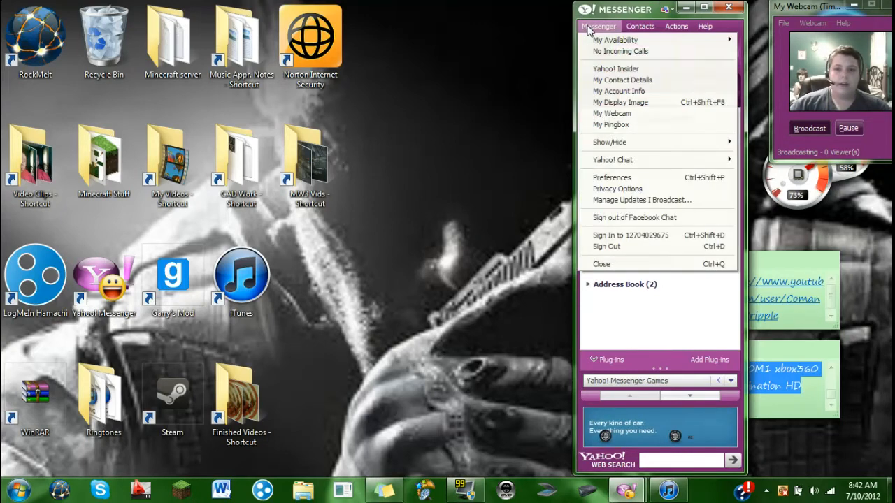
pyautogui.moveTo(629, 188)
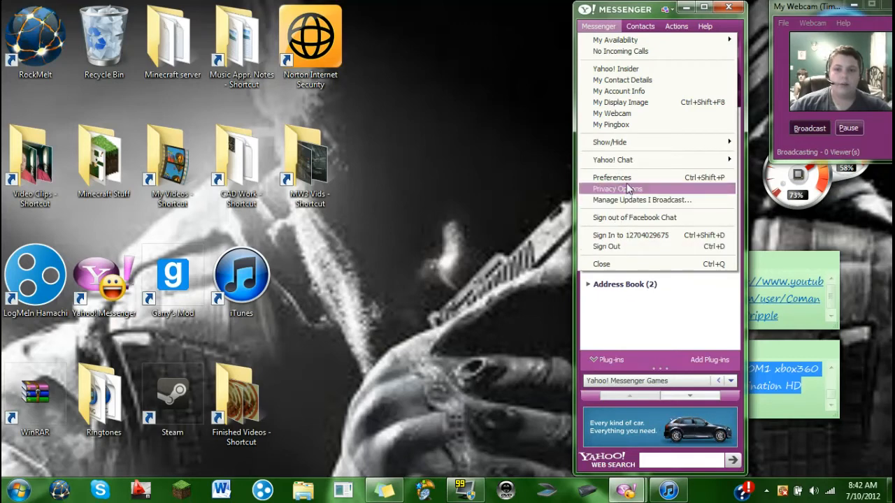
pyautogui.moveTo(611, 113)
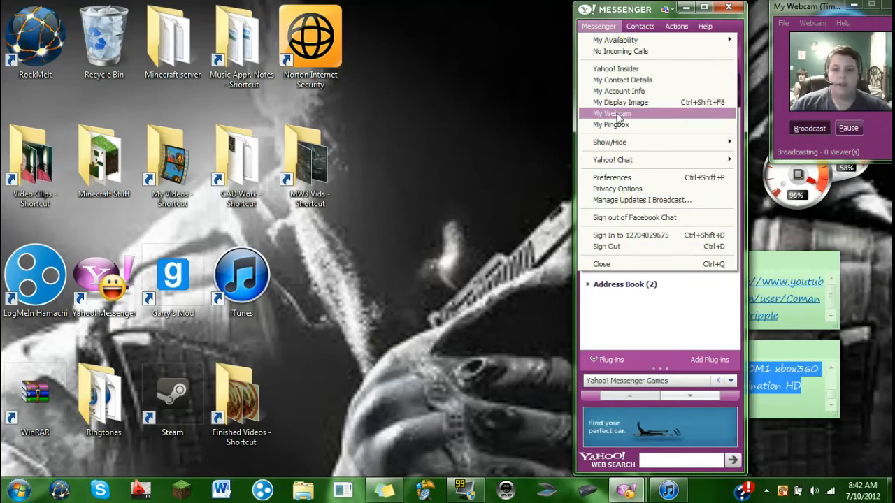
pyautogui.moveTo(636, 119)
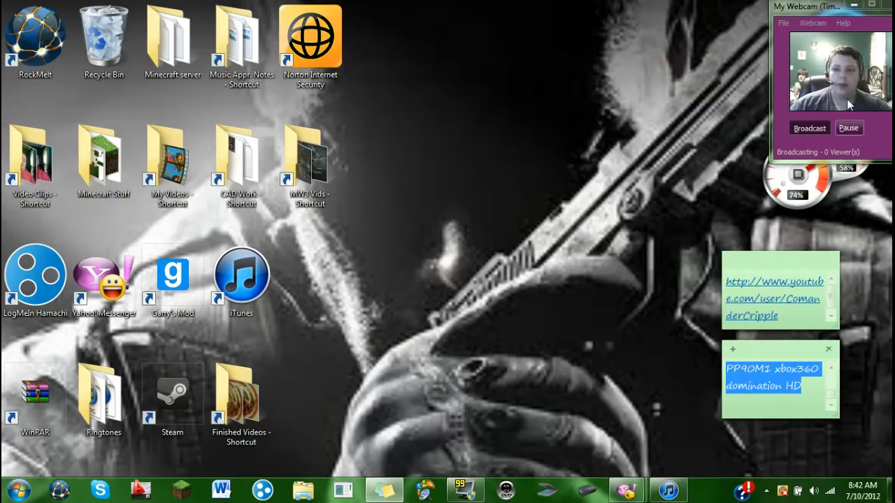
pyautogui.moveTo(804, 6); pyautogui.dragTo(549, 37)
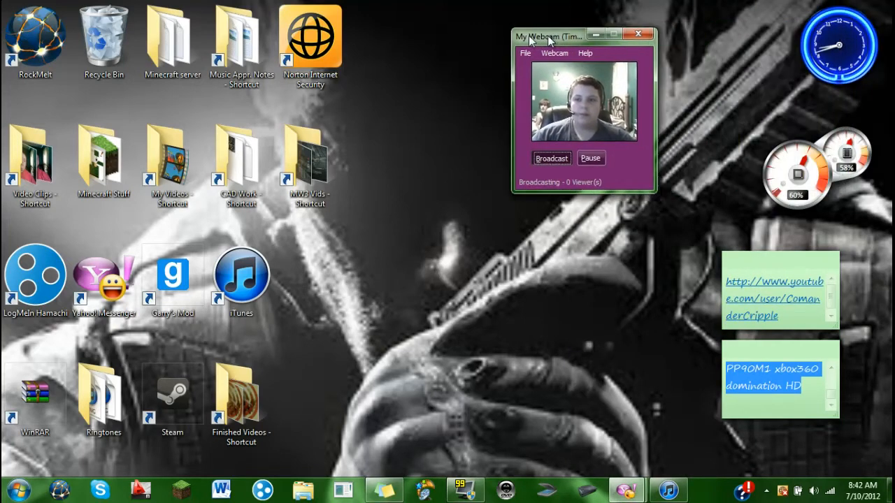
pyautogui.click(523, 53)
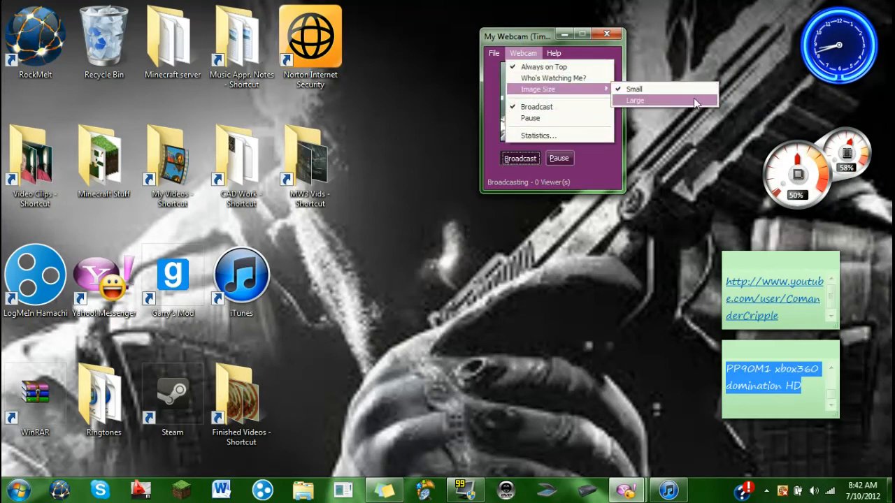
pyautogui.moveTo(653, 110)
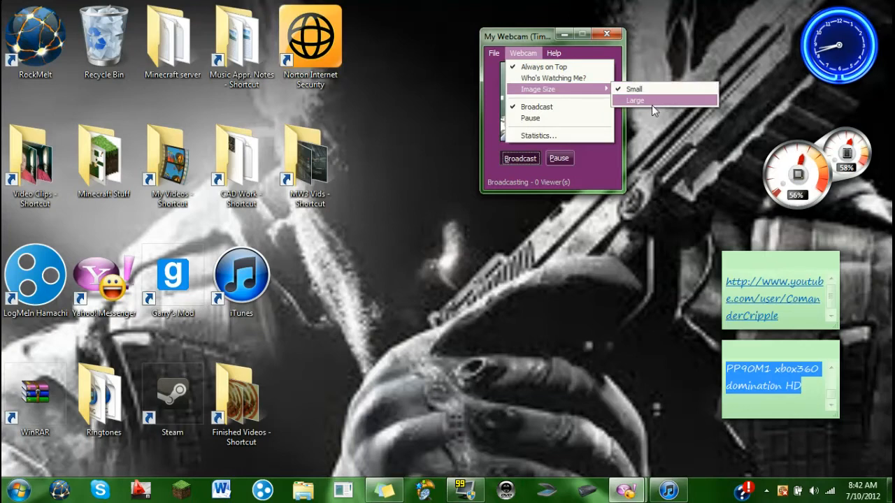
pyautogui.click(635, 100)
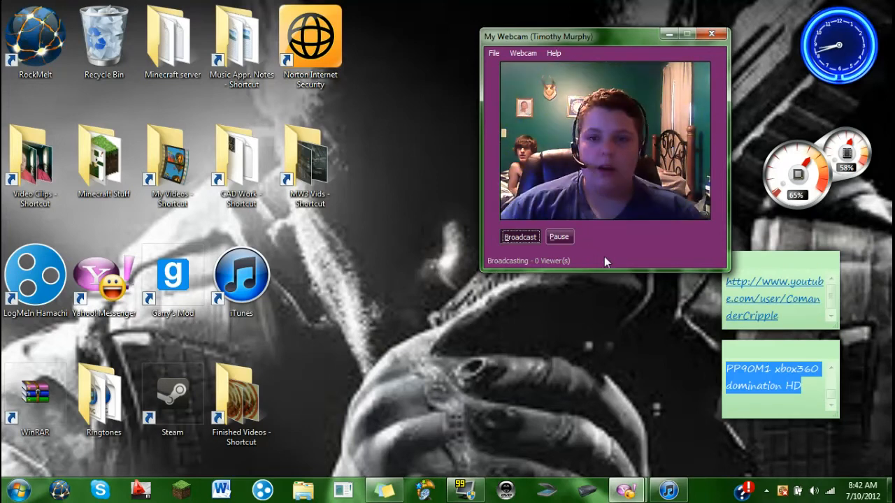
pyautogui.moveTo(626, 129)
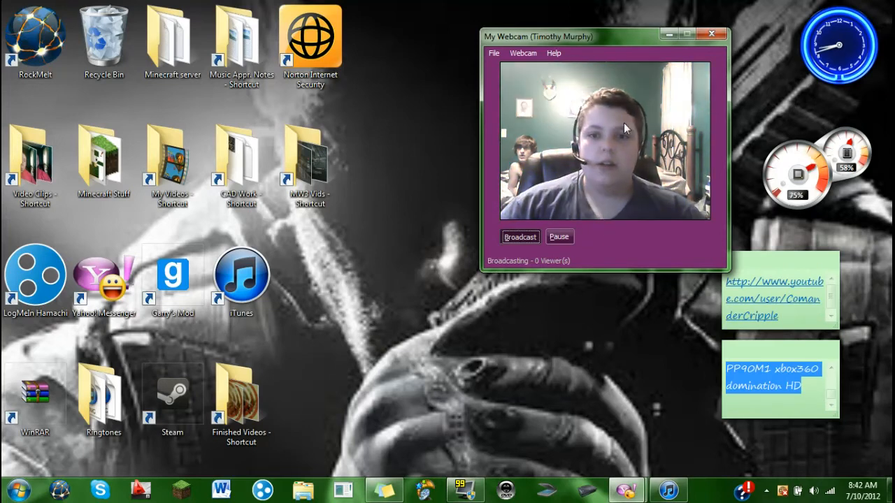
pyautogui.moveTo(523, 53)
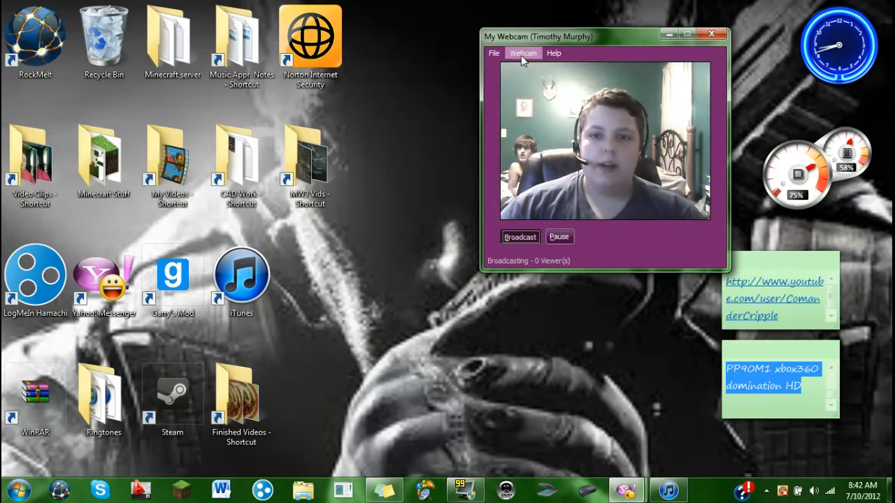
pyautogui.click(523, 53)
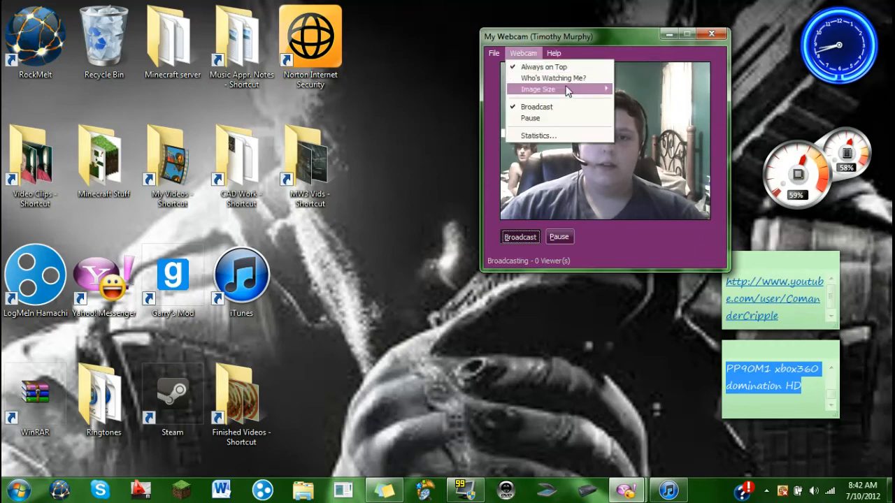
pyautogui.click(537, 88)
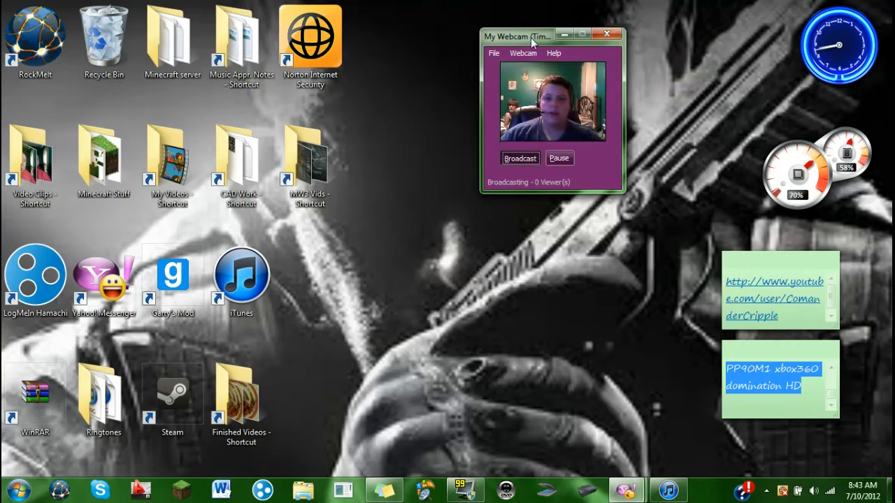
pyautogui.moveTo(517, 36); pyautogui.dragTo(781, 8)
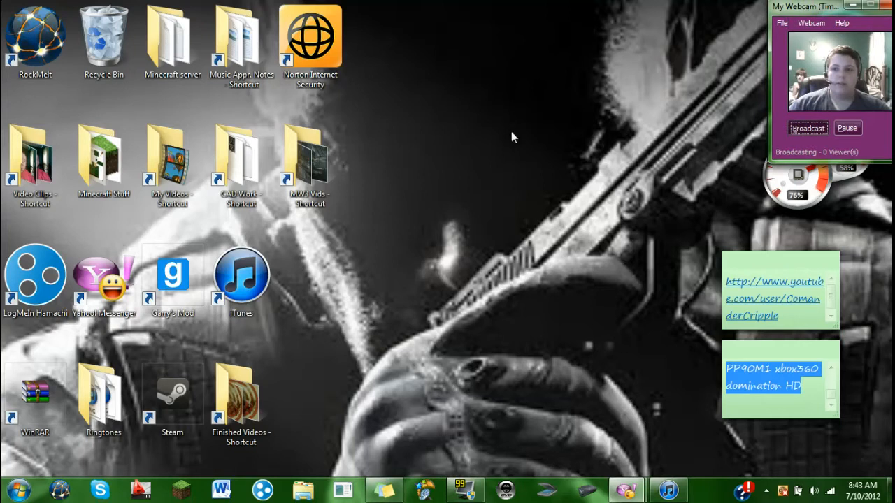
pyautogui.moveTo(625, 6)
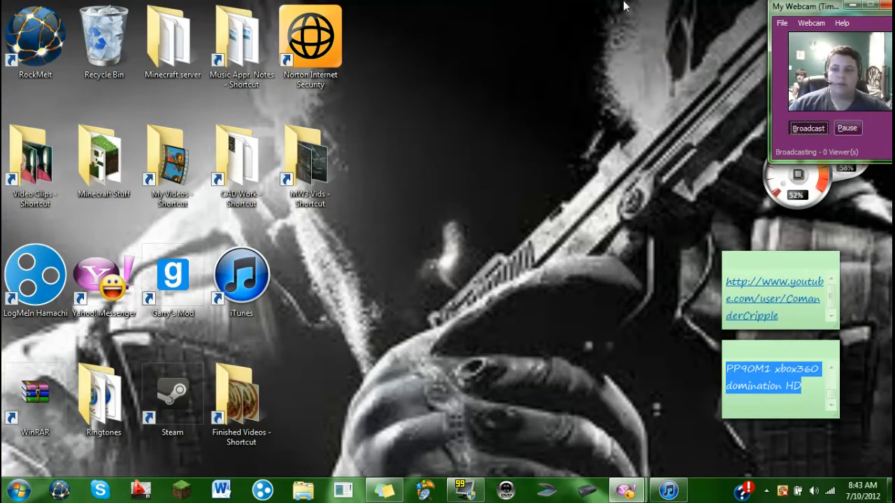
pyautogui.moveTo(441, 201)
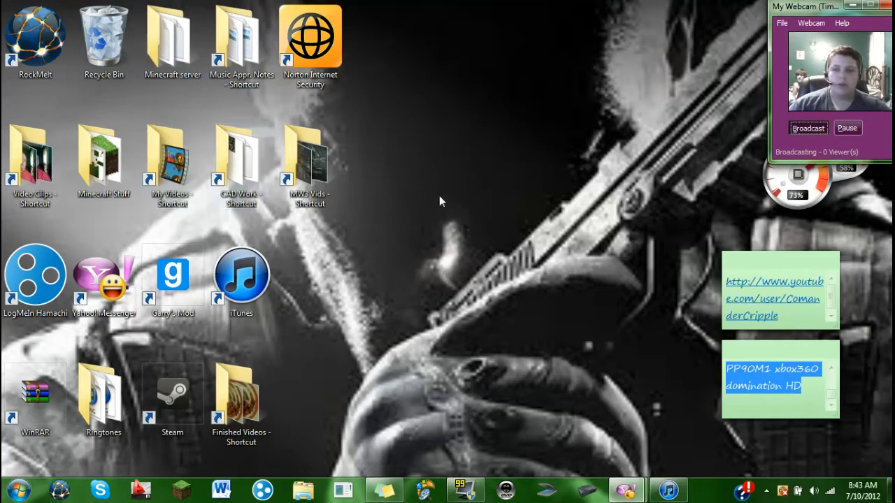
pyautogui.moveTo(649, 98)
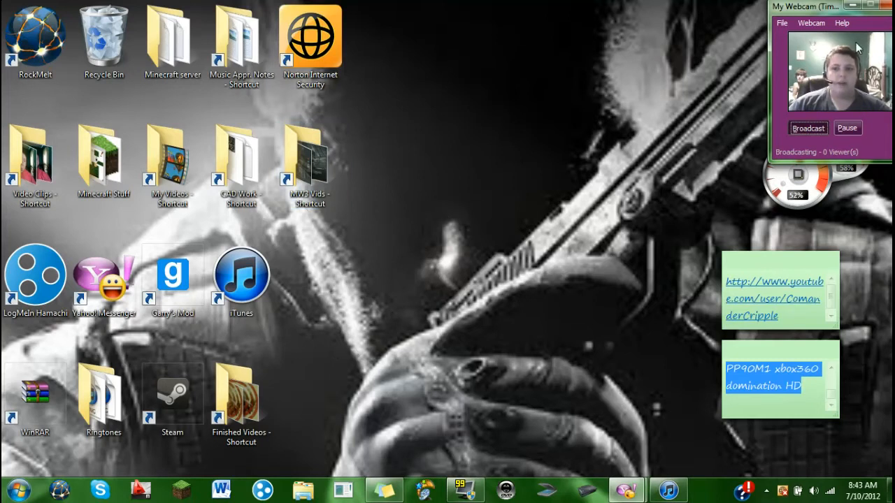
pyautogui.moveTo(500, 215)
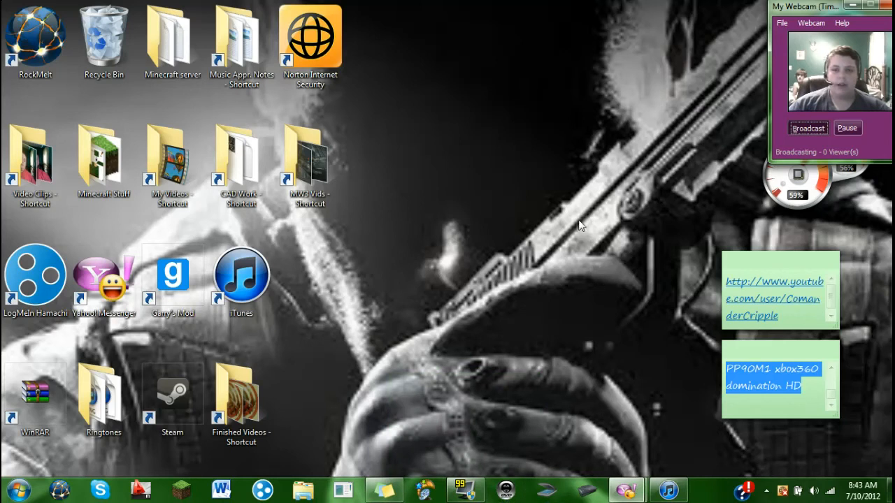
pyautogui.moveTo(521, 465)
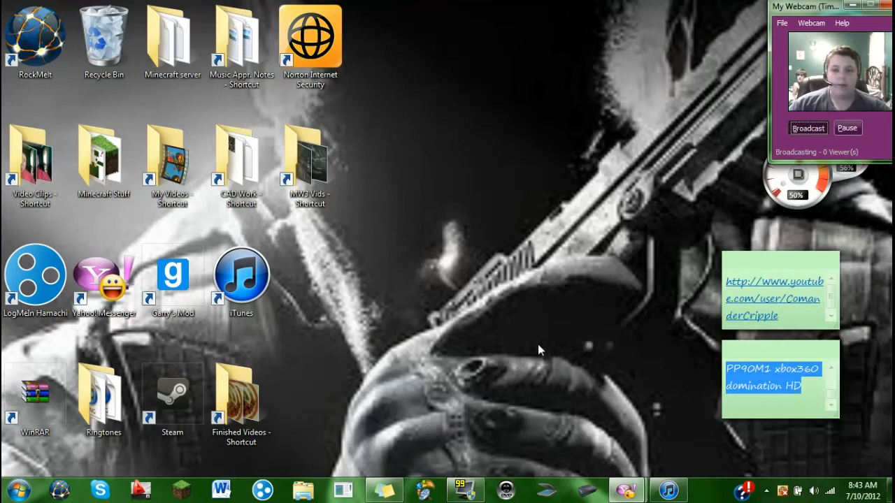
pyautogui.moveTo(531, 355)
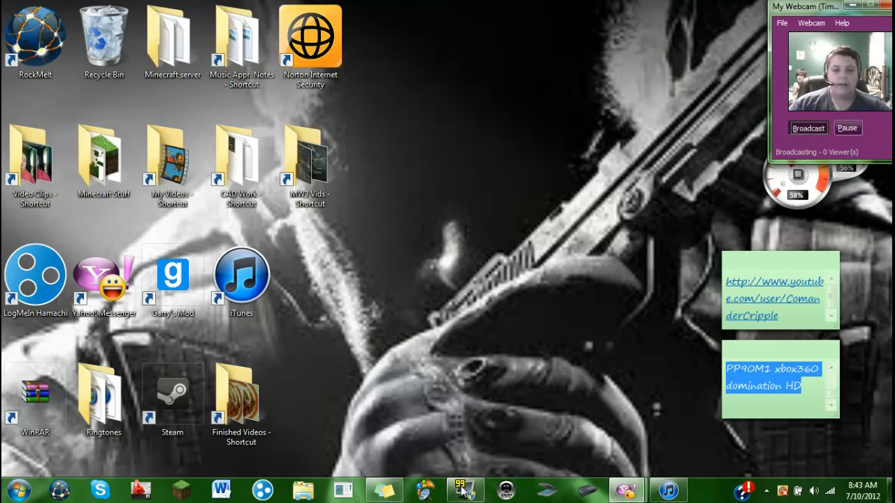
pyautogui.click(465, 489)
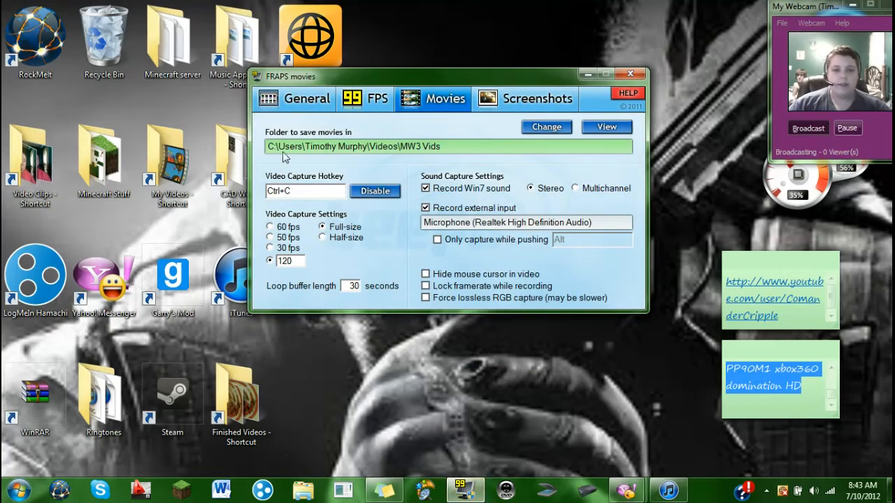
pyautogui.moveTo(343, 88)
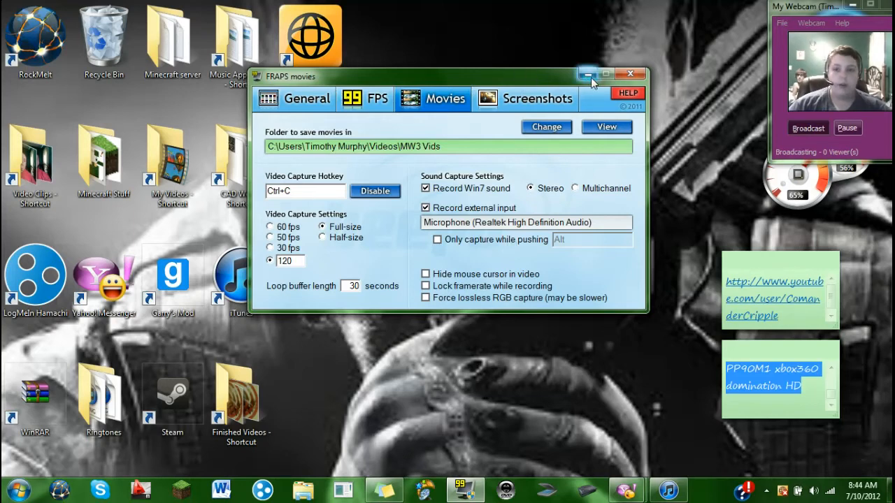
pyautogui.click(629, 75)
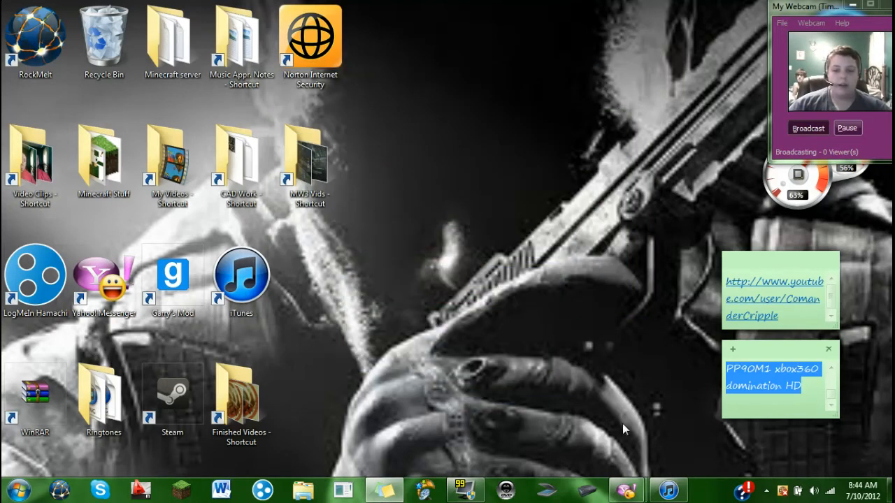
pyautogui.moveTo(626, 488)
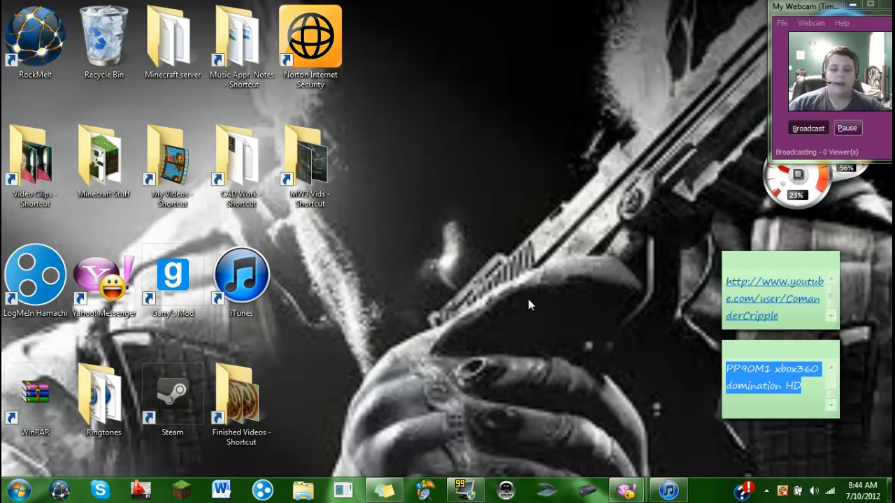
pyautogui.moveTo(516, 306)
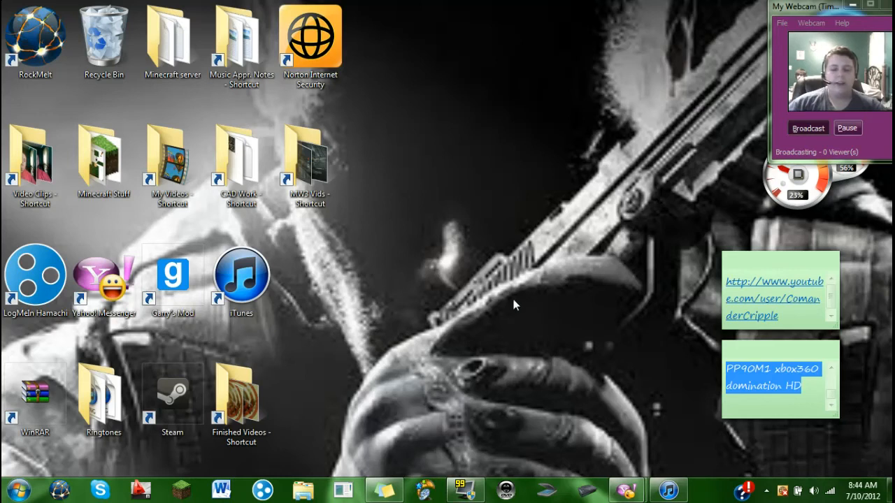
pyautogui.moveTo(581, 279)
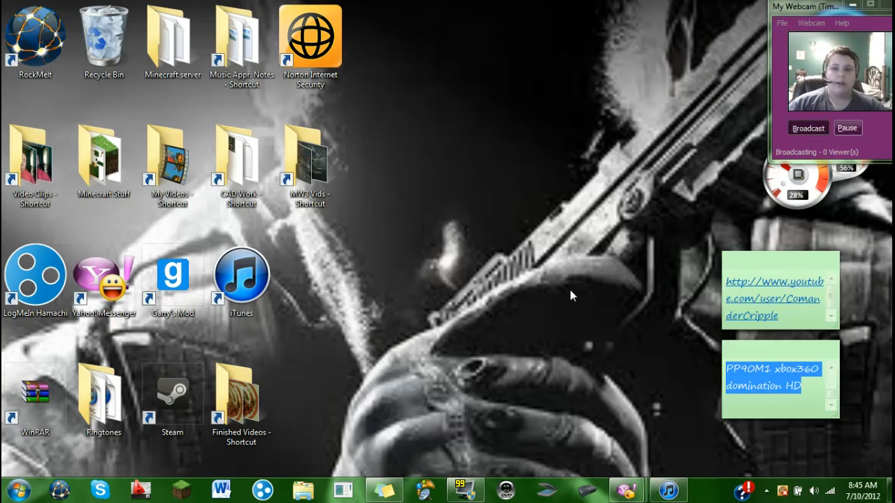
pyautogui.moveTo(585, 314)
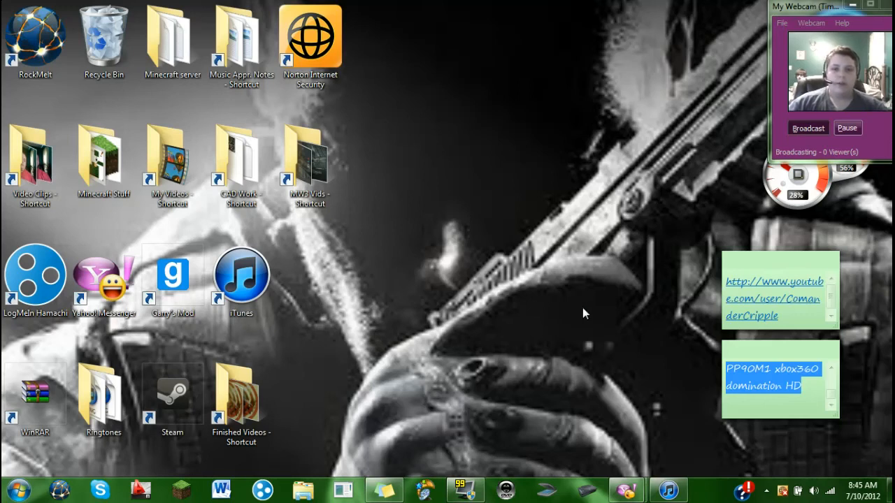